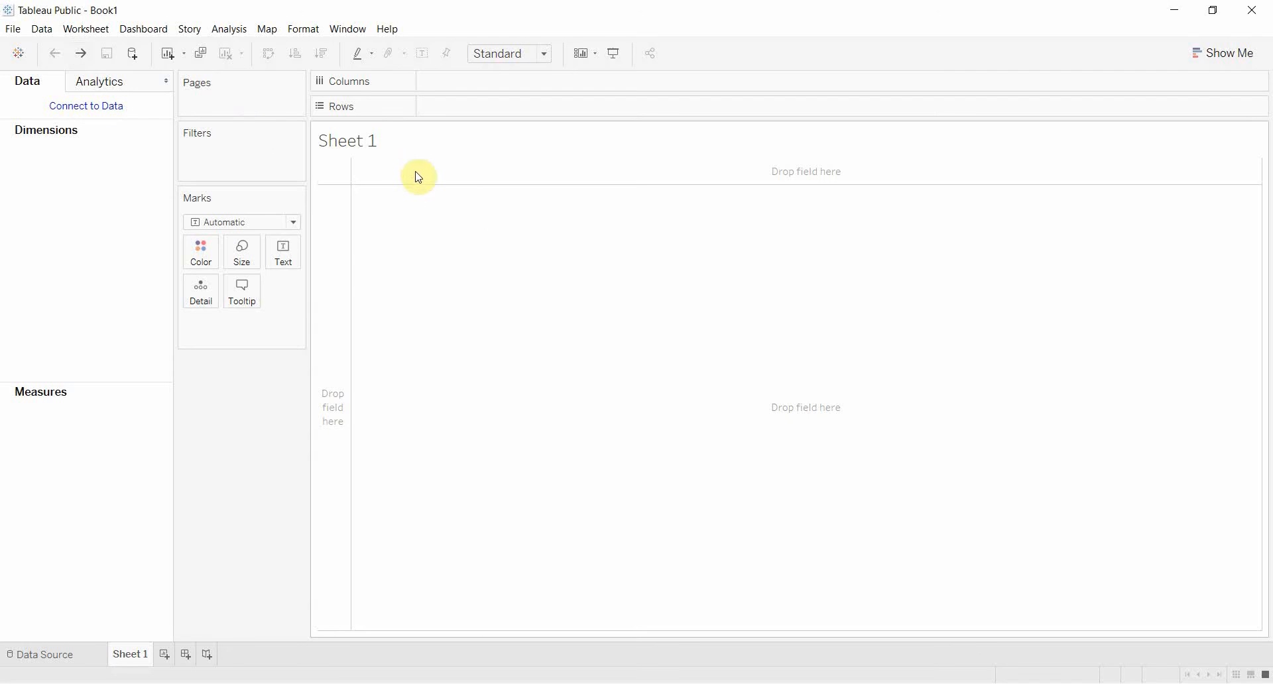
mouse_move(432, 182)
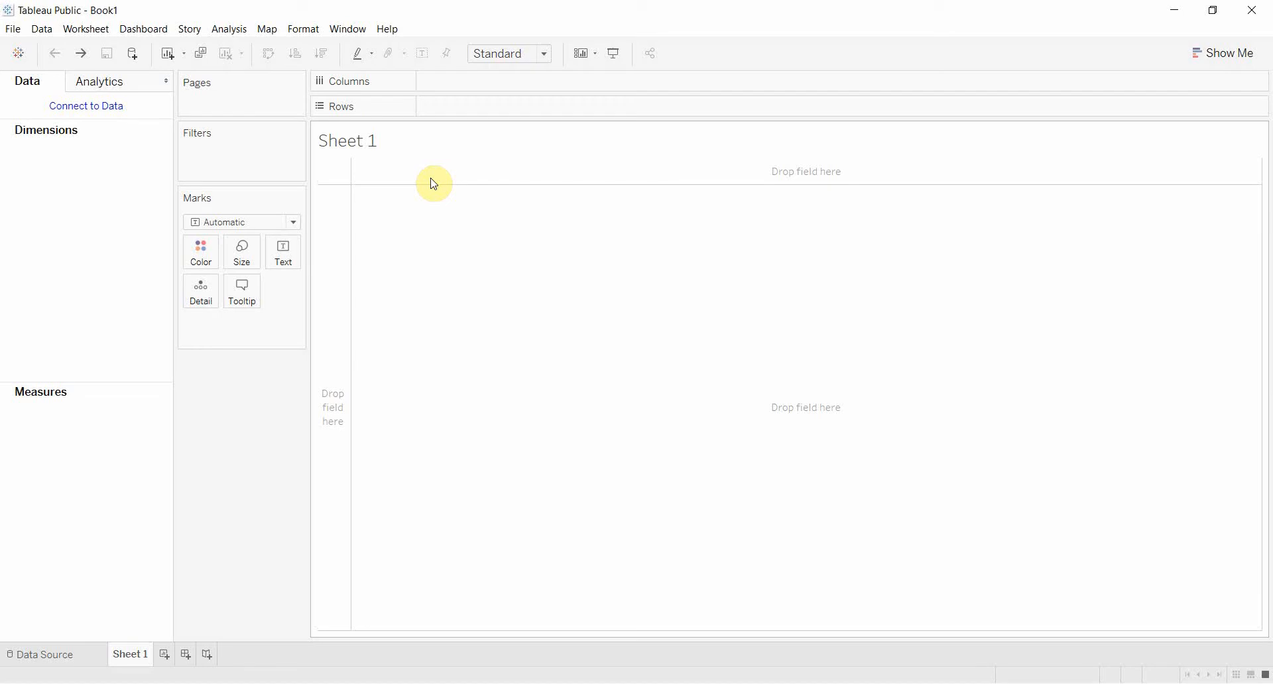
mouse_move(178, 135)
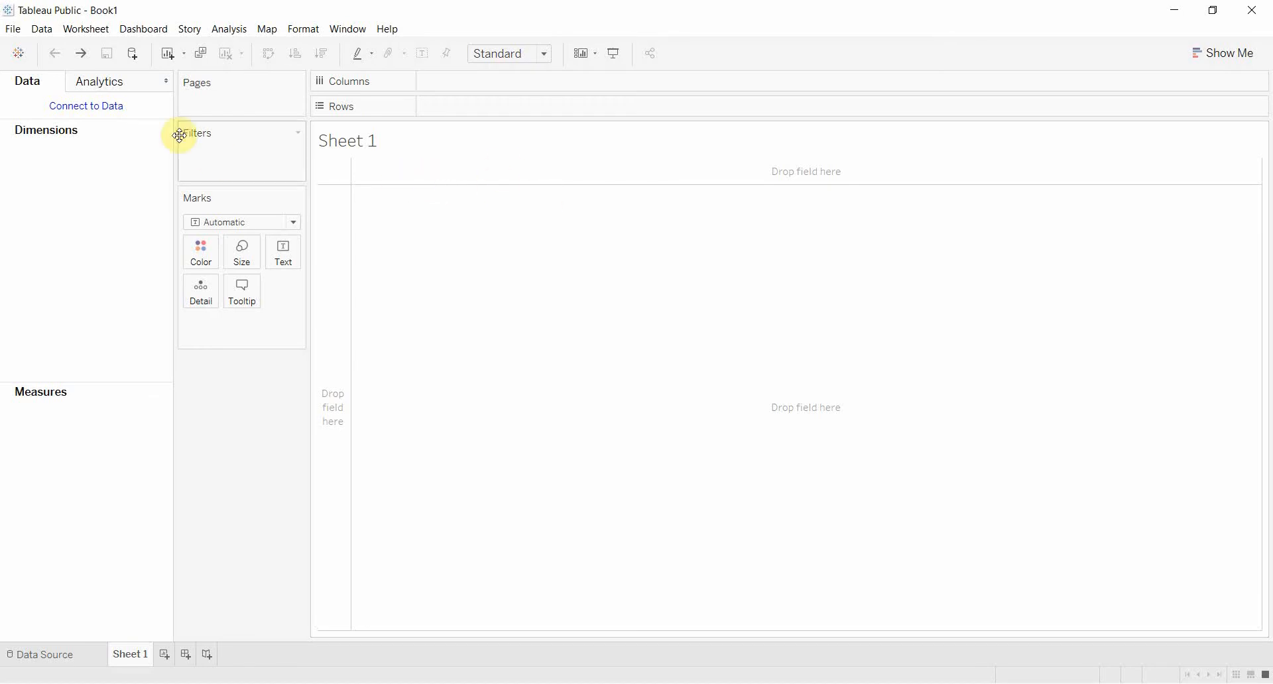
- Connect to the Commodity Prices Excel workbook
click(131, 54)
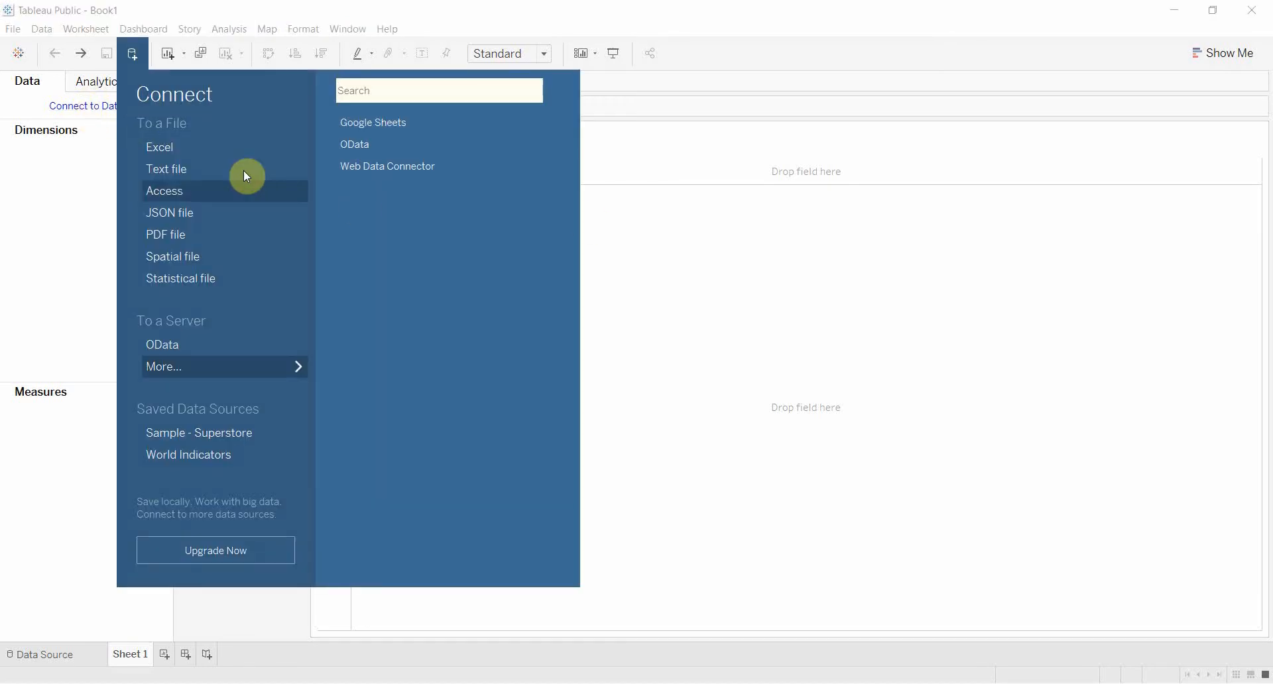
click(159, 147)
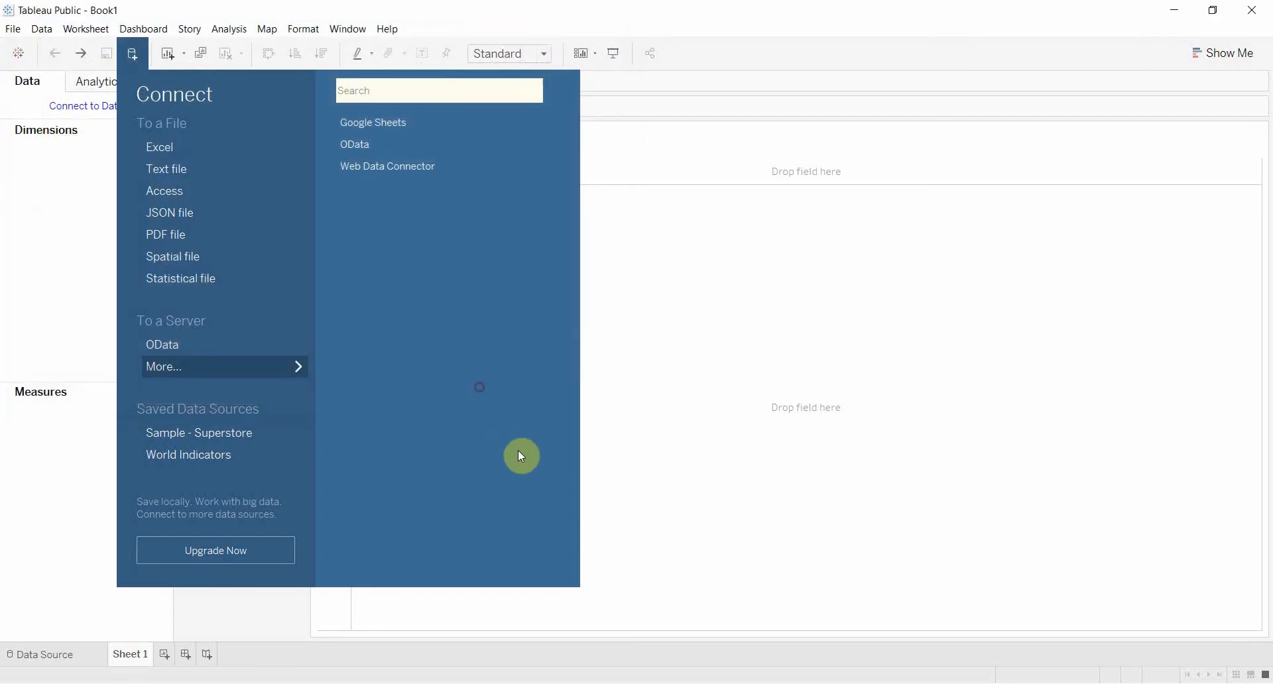
click(160, 147)
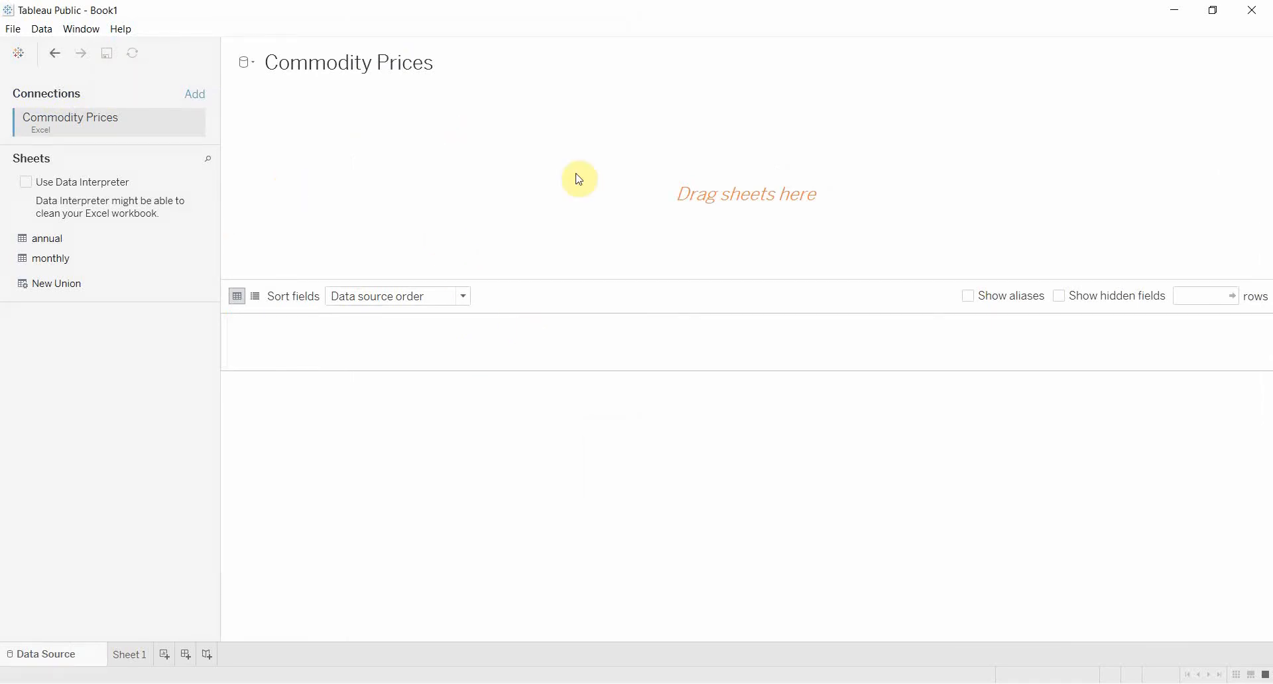
mouse_move(706, 174)
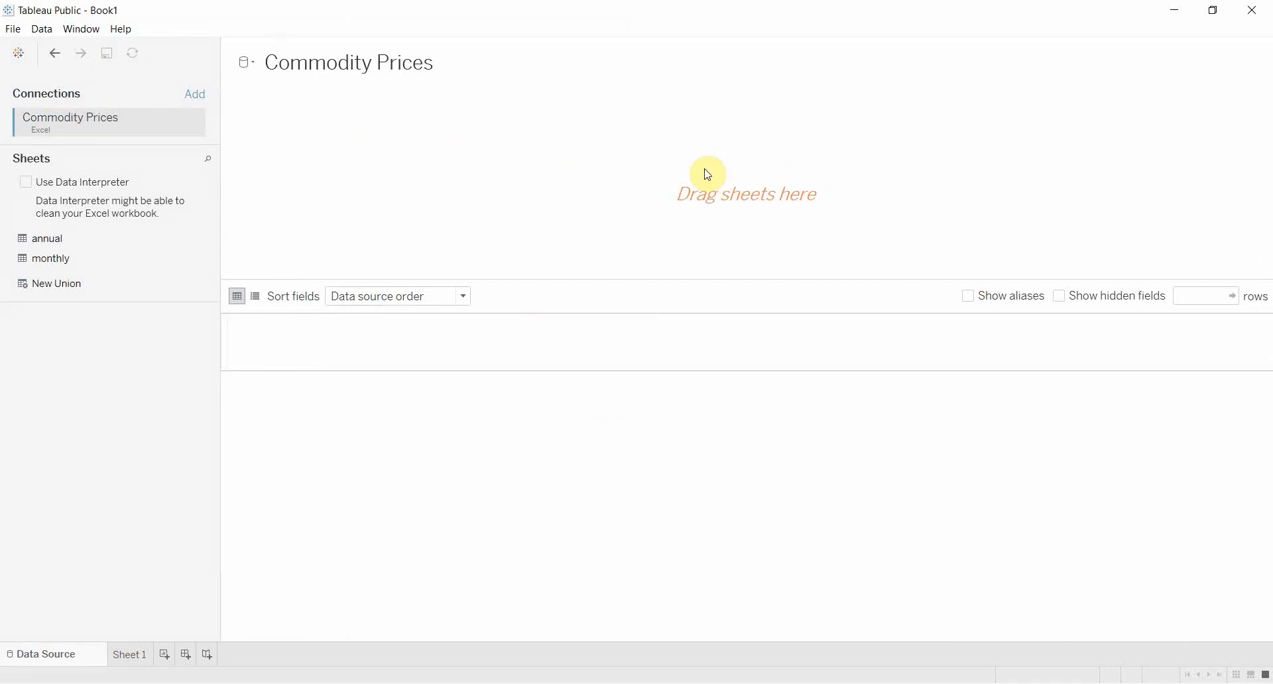
mouse_move(446, 110)
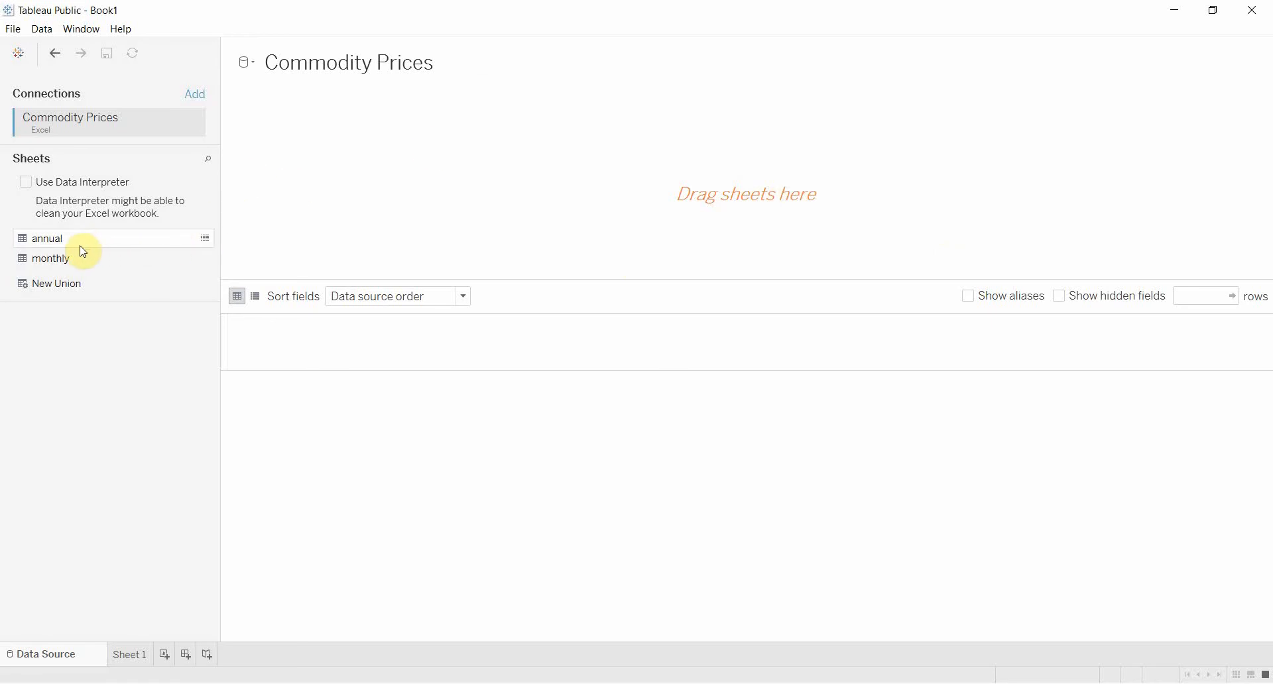
- Use the annual sheet as the data source and go to Sheet 1
click(46, 238)
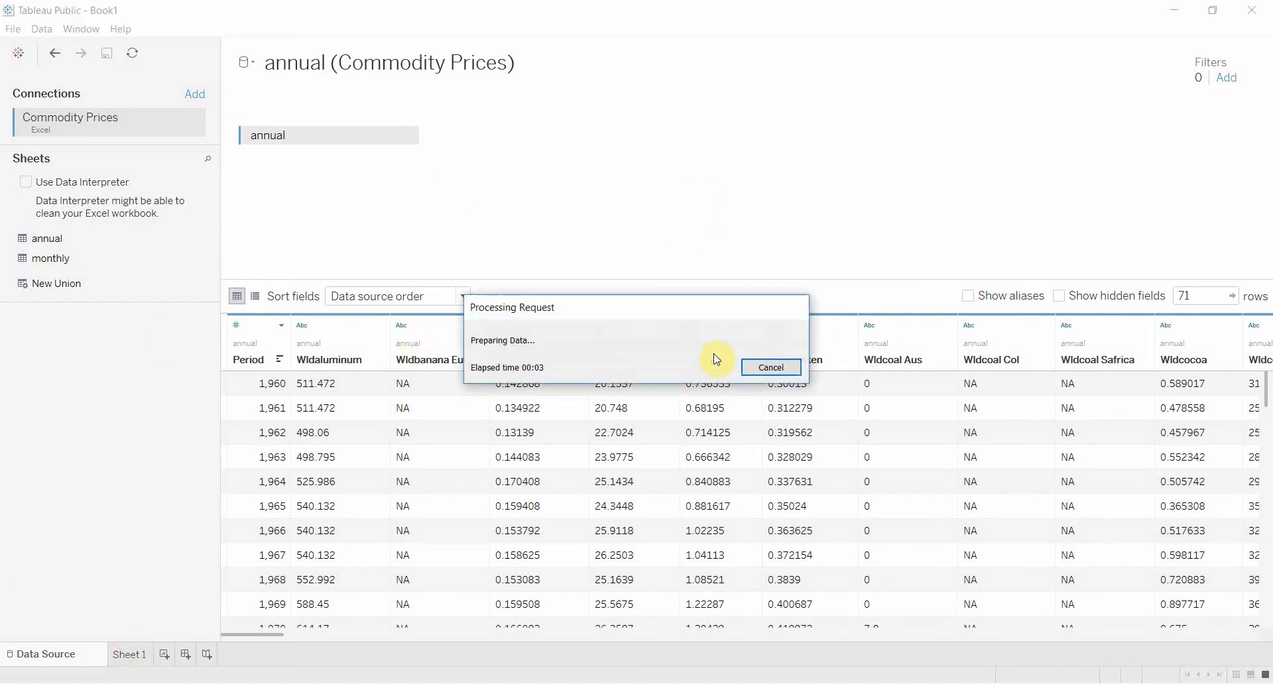
mouse_move(760, 254)
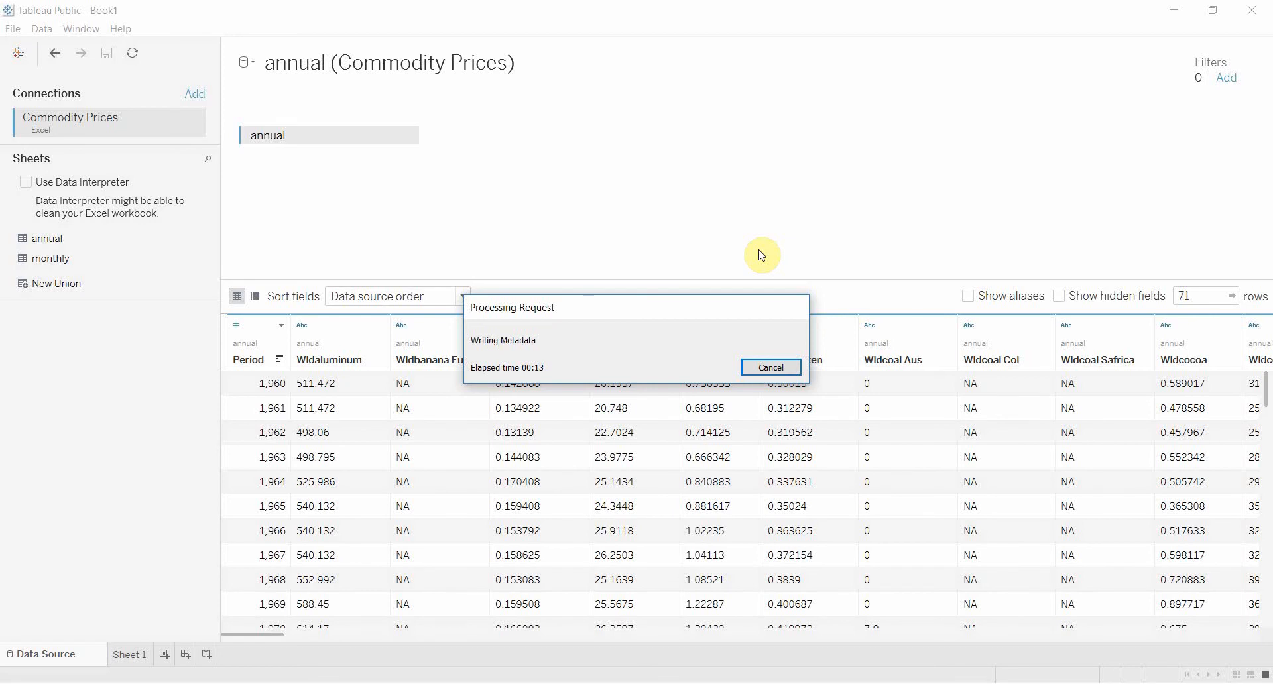
click(127, 654)
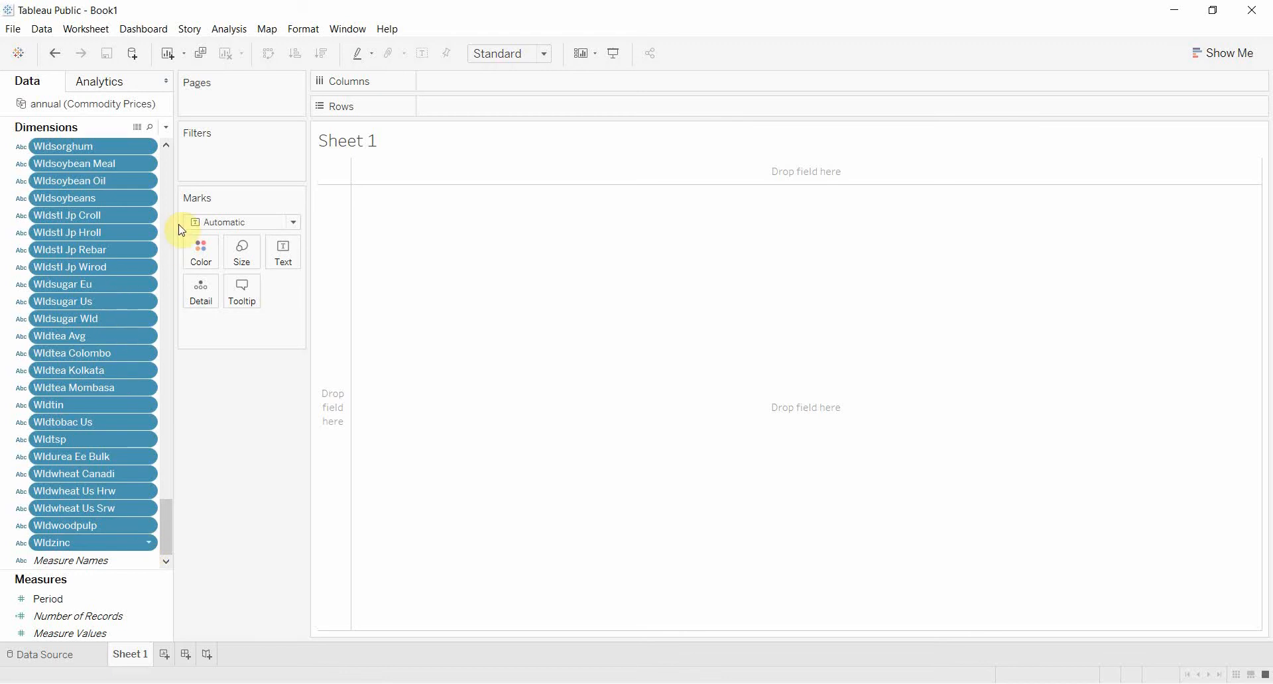
- Bring up the field options for the selected commodity price fields
right_click(51, 542)
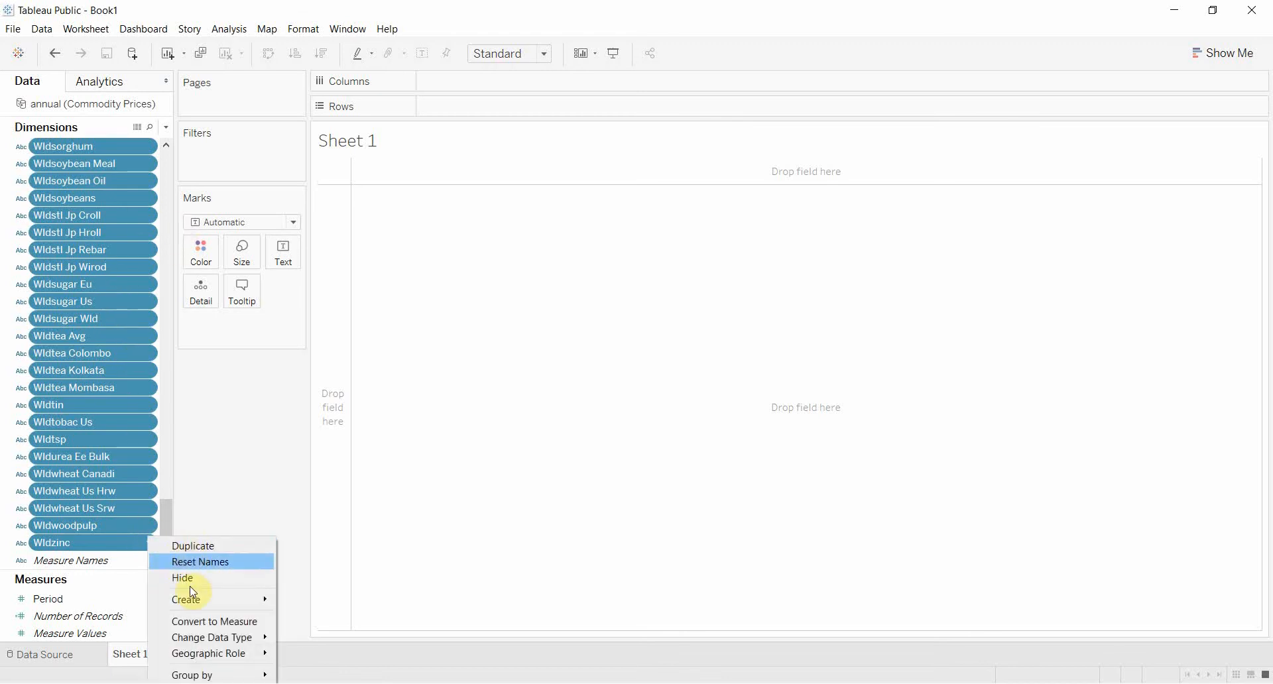
mouse_move(210, 637)
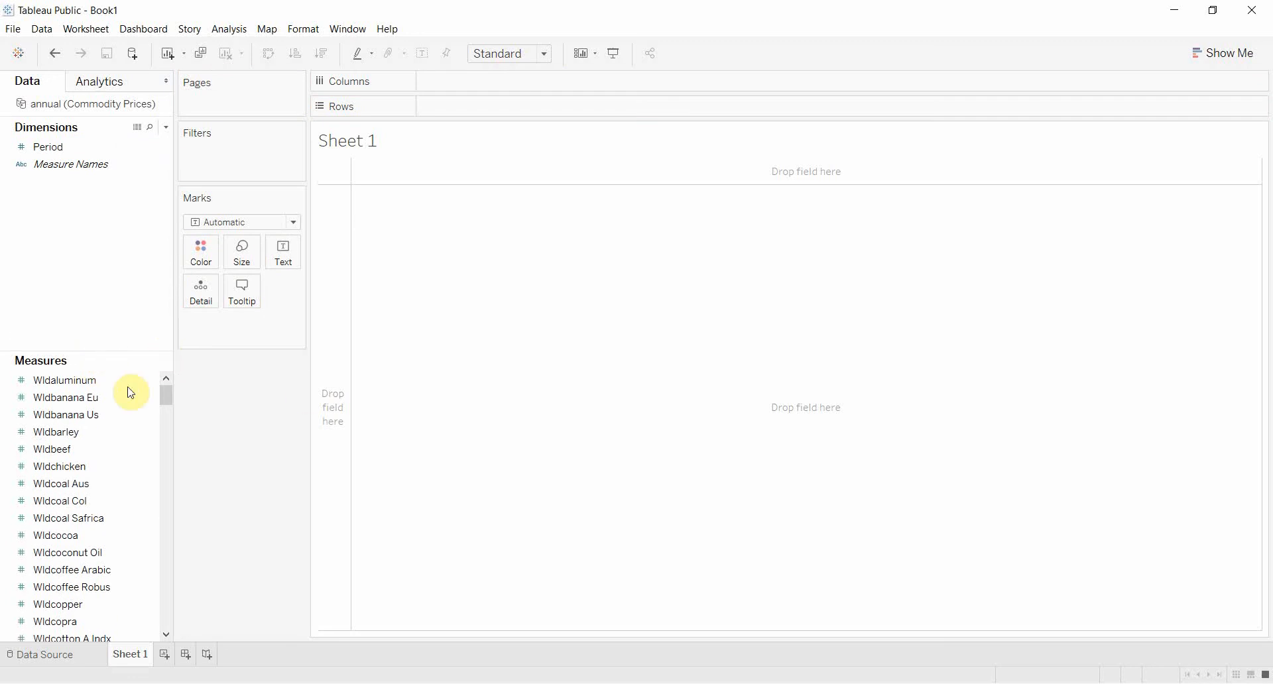
- Add Period to the Pages shelf, showing beef versus chicken prices for 1960
click(48, 147)
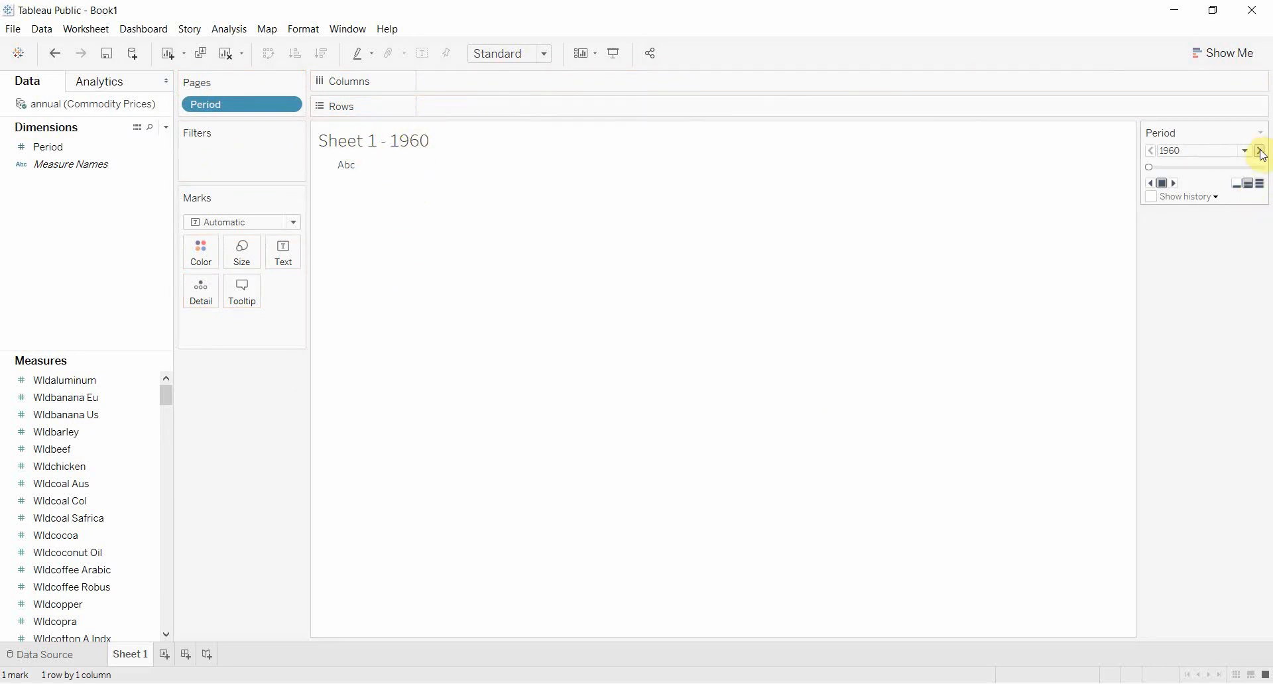
click(1261, 151)
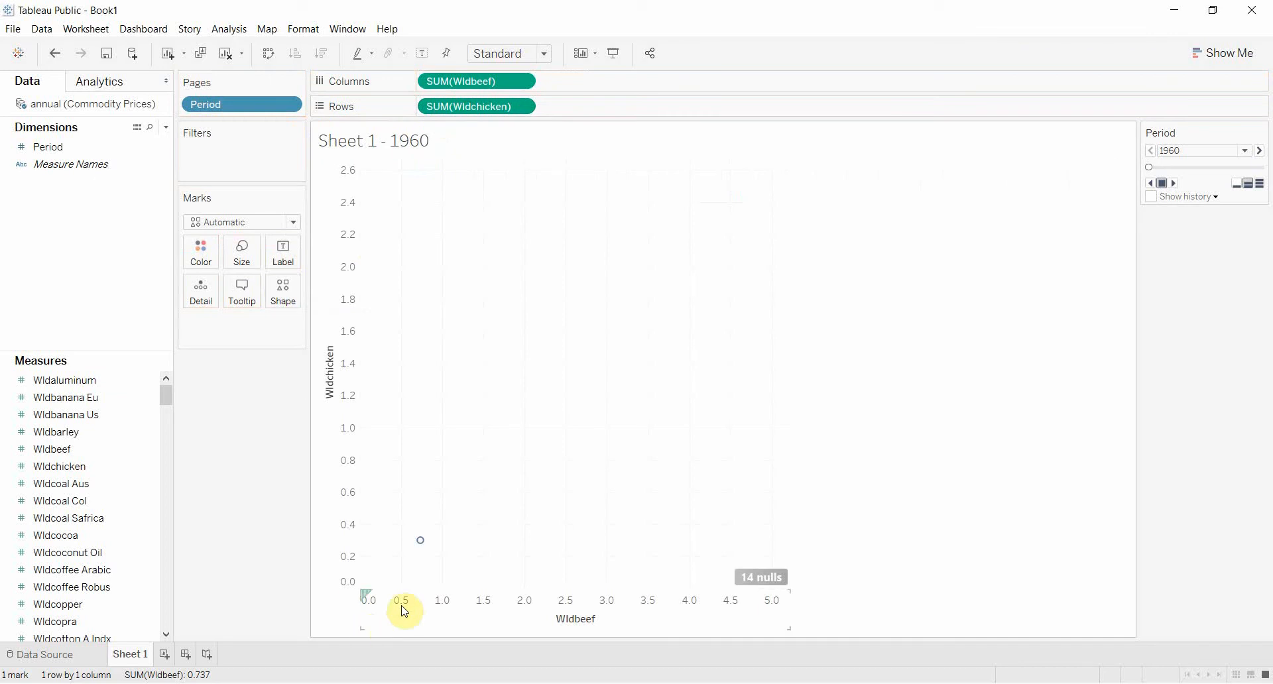
mouse_move(398, 550)
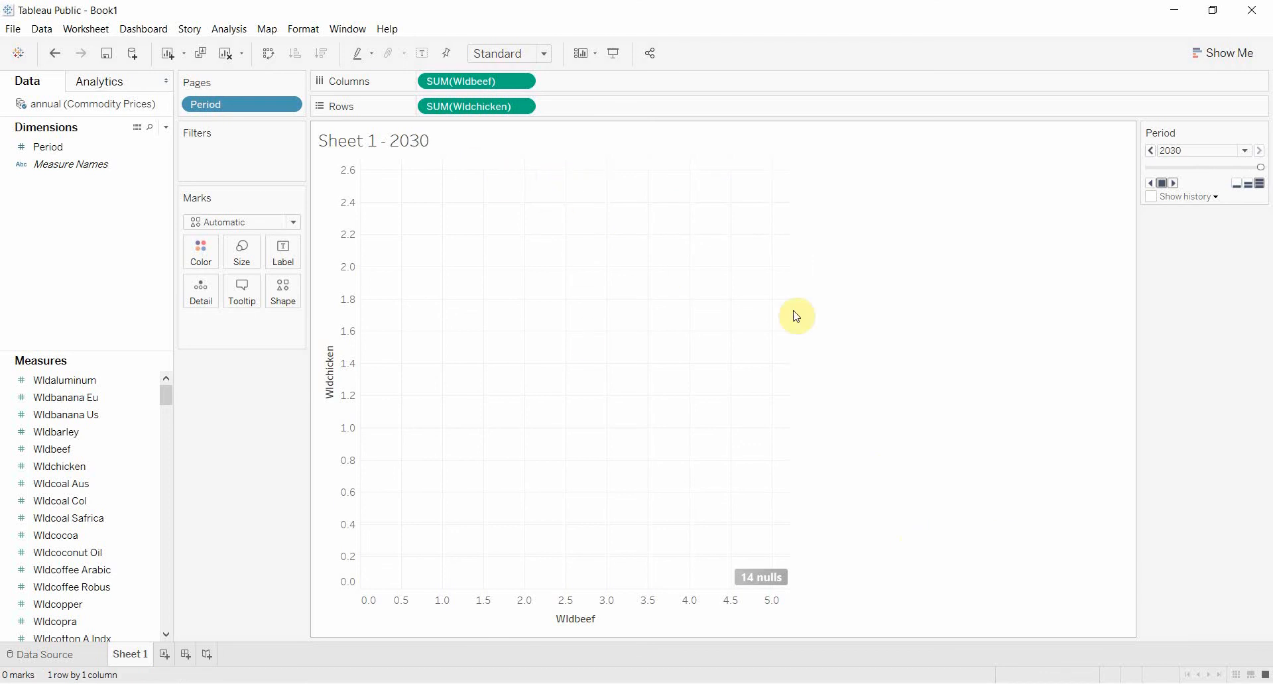
mouse_move(1195, 224)
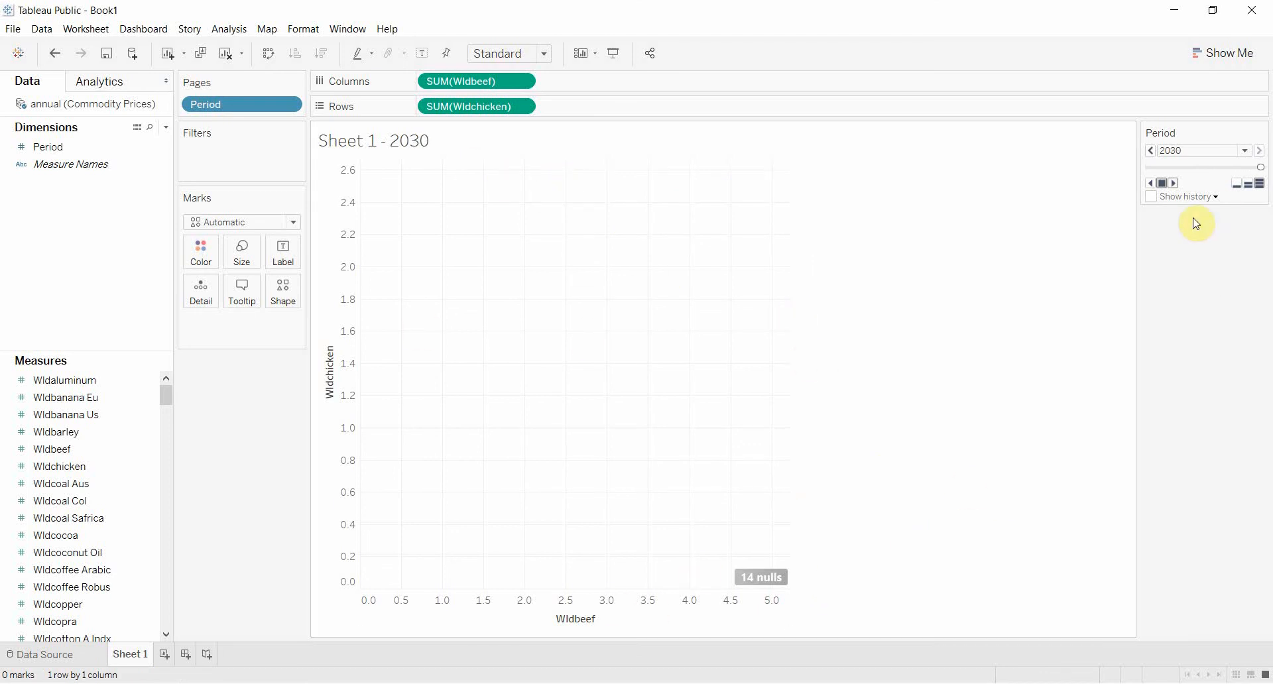
mouse_move(1201, 192)
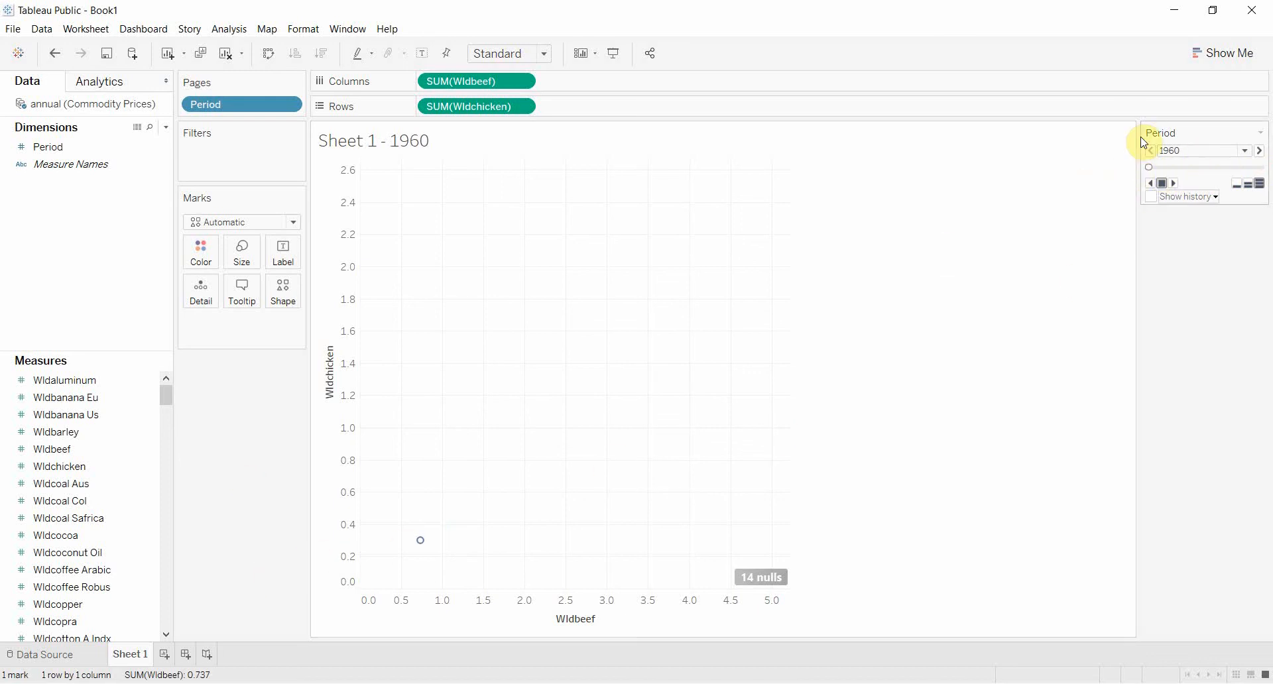
- Turn on Show history for all marks, displaying both marks and trails
click(1150, 196)
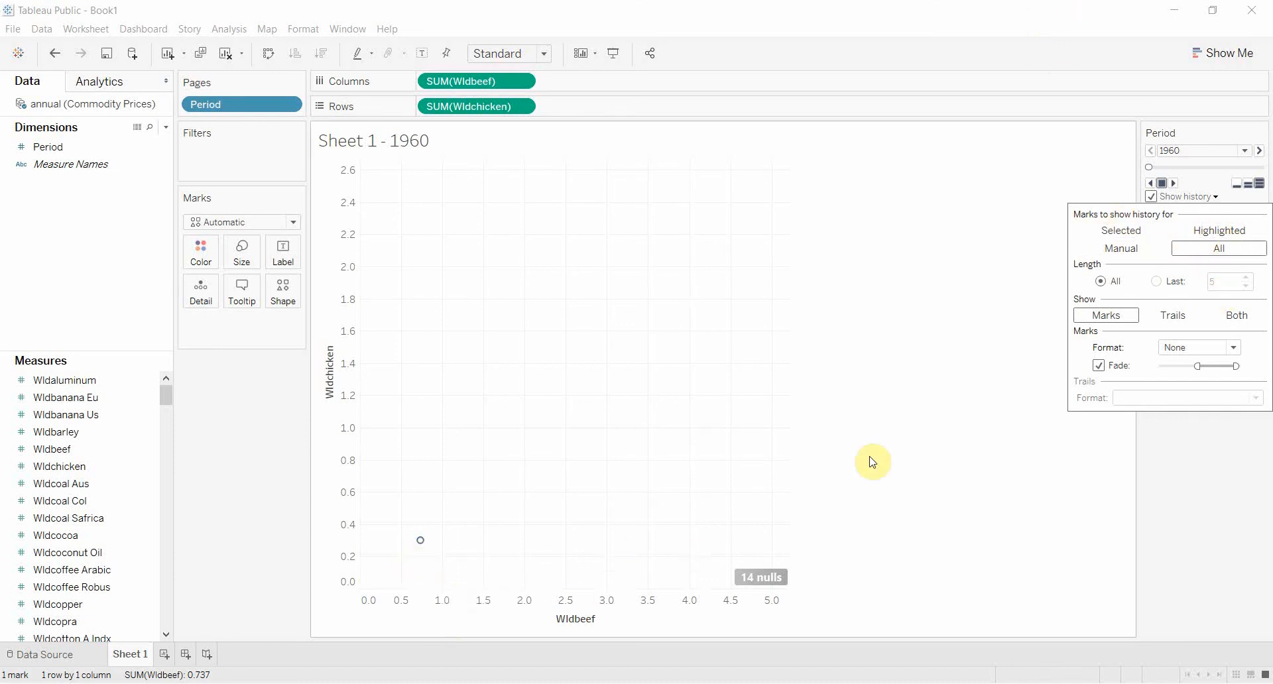
mouse_move(419, 540)
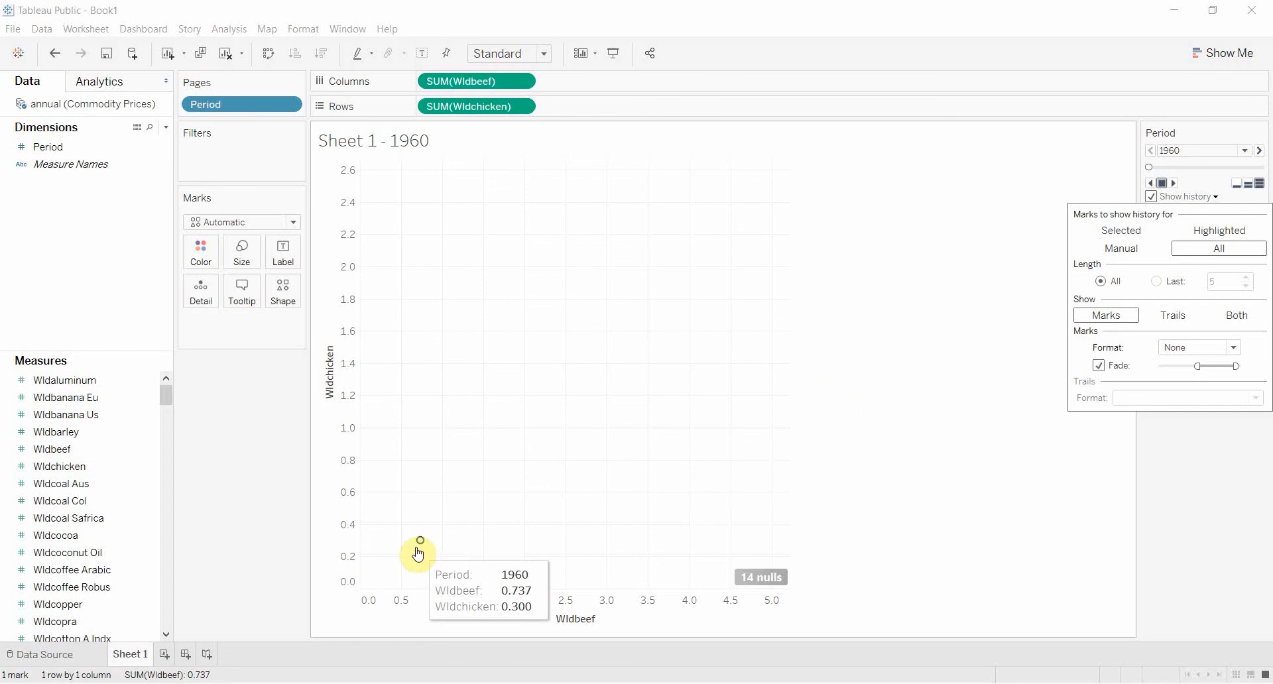
mouse_move(854, 514)
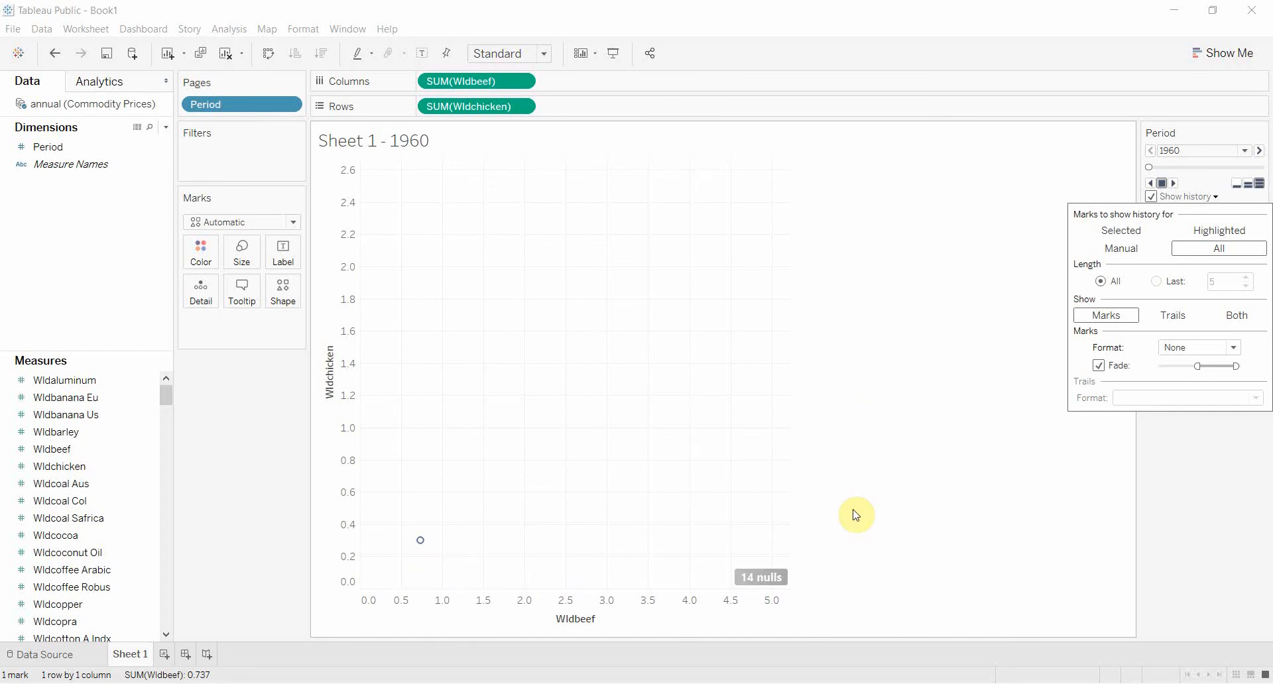
click(1119, 249)
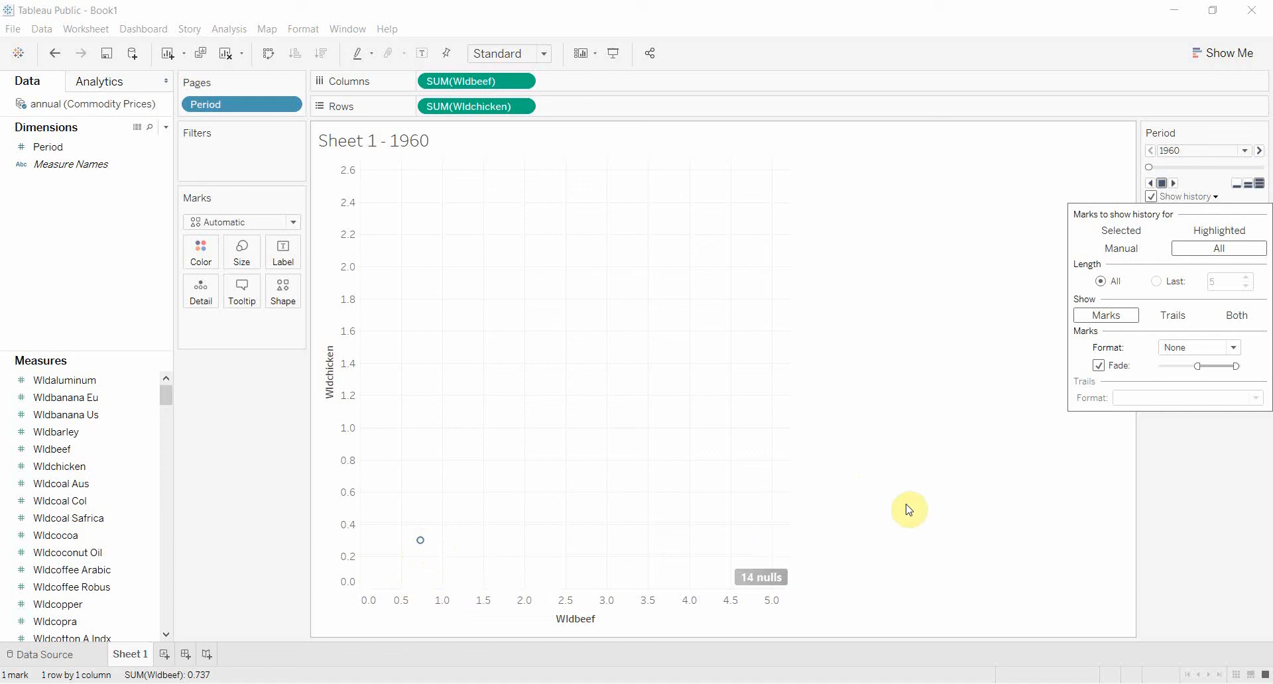
mouse_move(1194, 386)
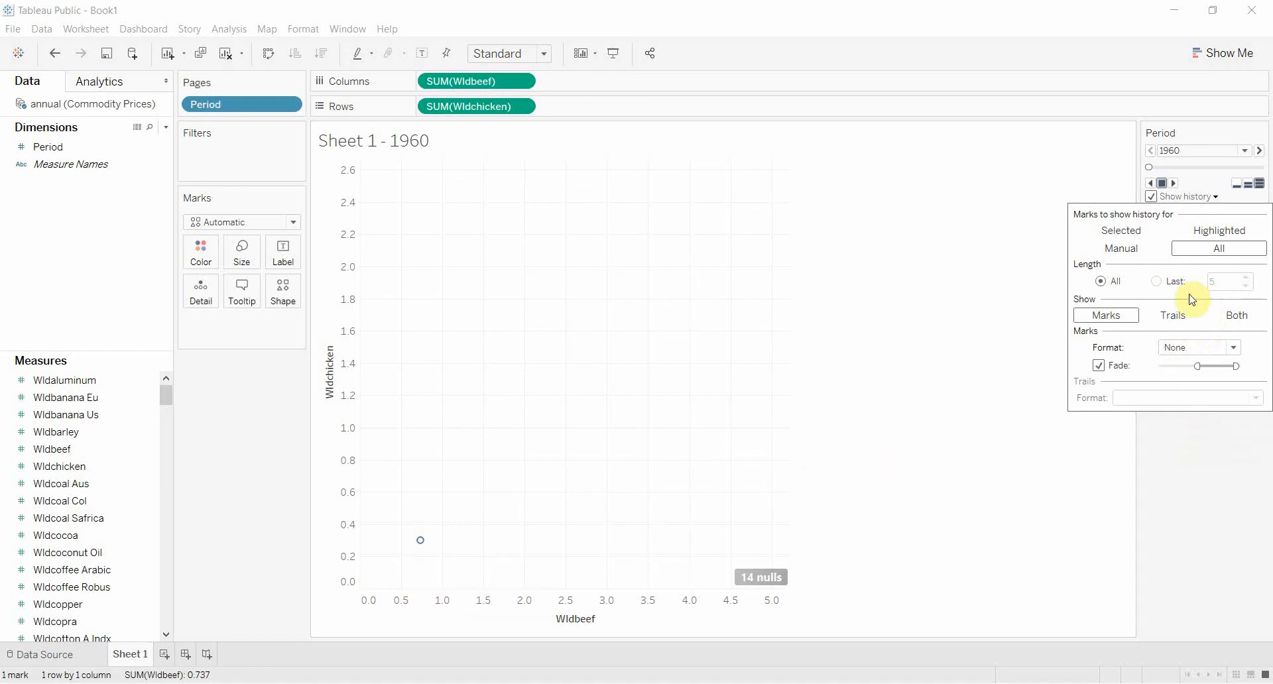
click(1171, 315)
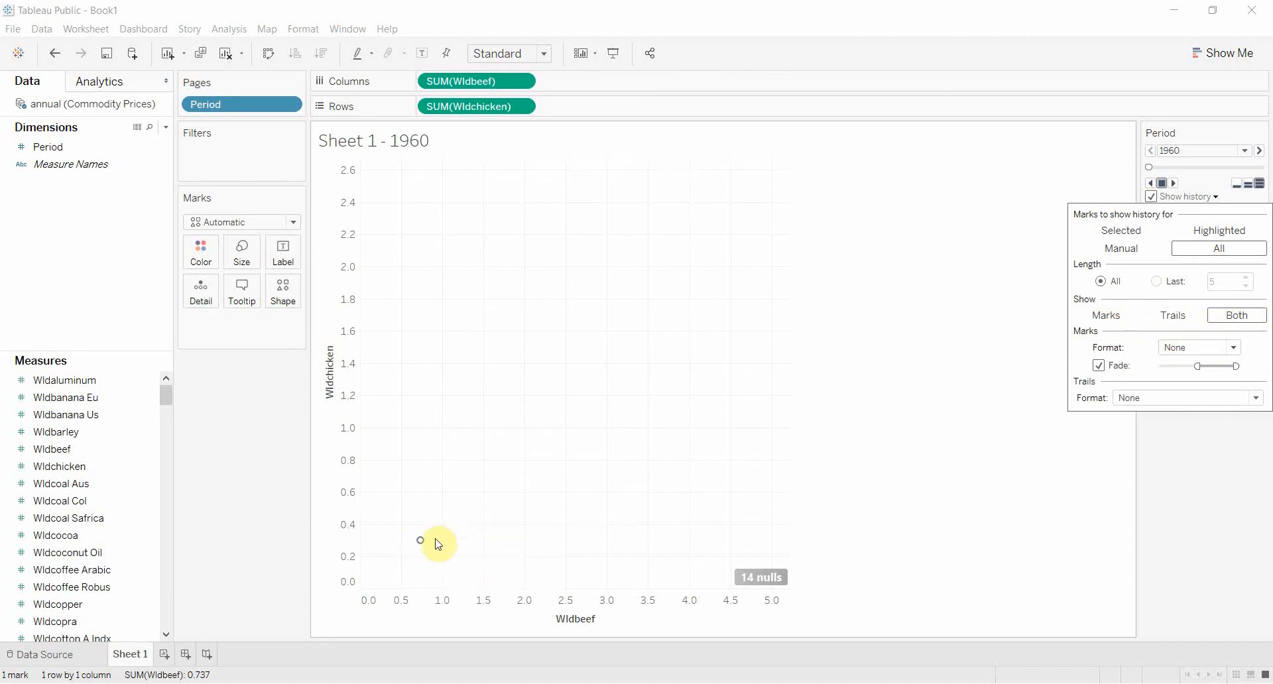
mouse_move(585, 409)
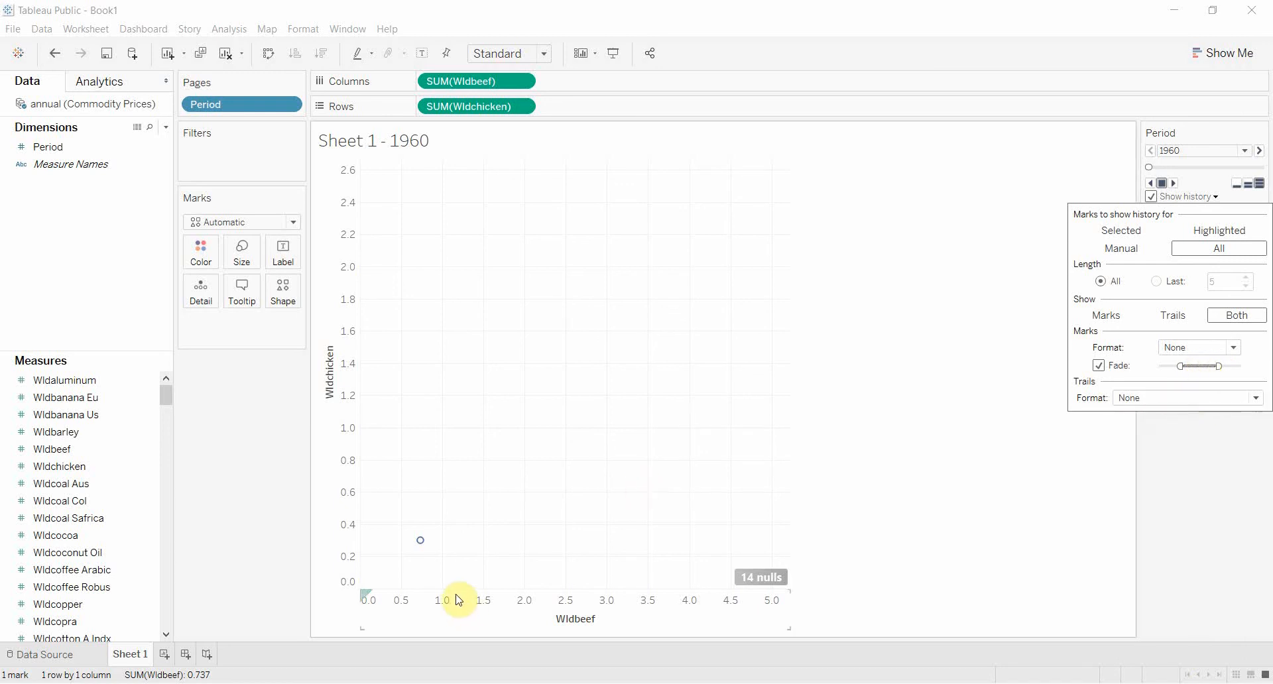
mouse_move(931, 455)
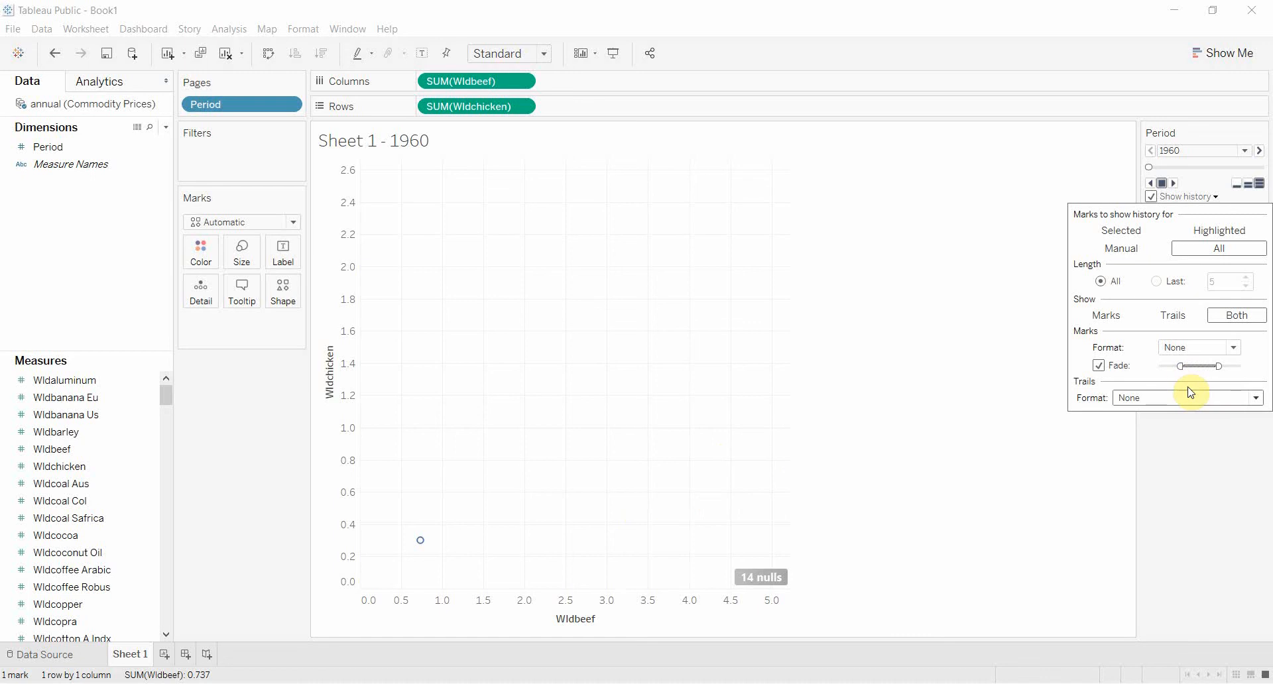
mouse_move(1154, 397)
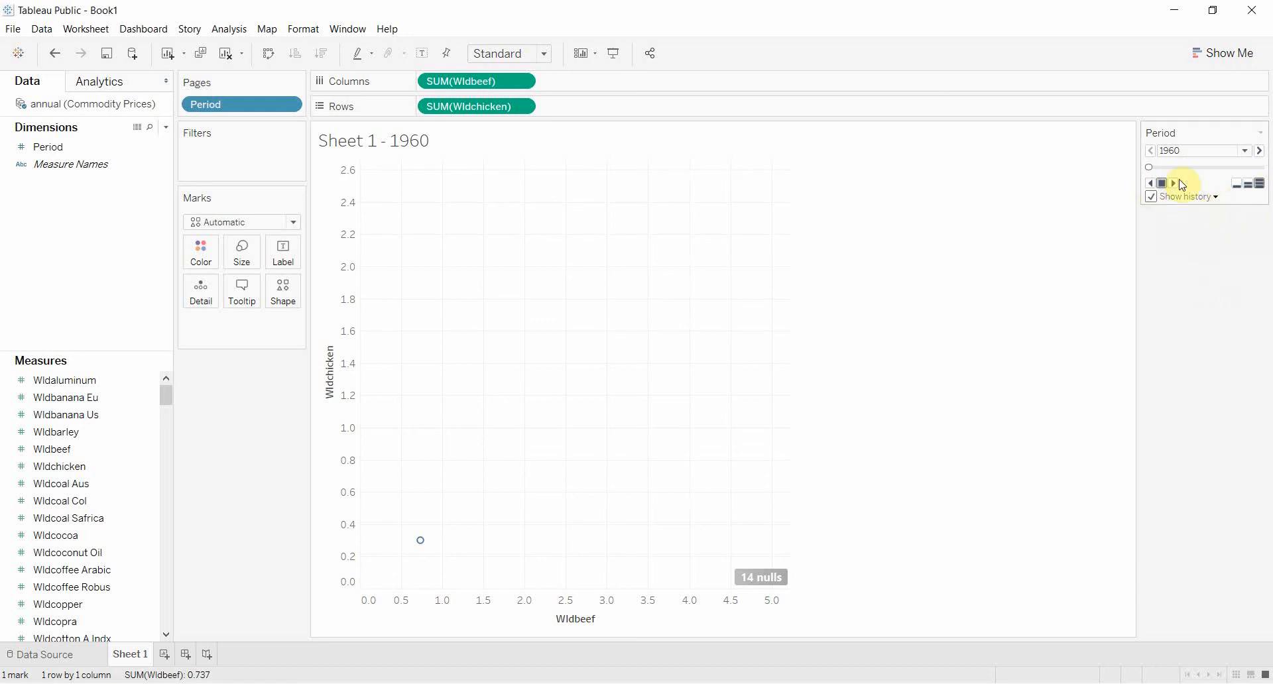
- Play the Period pages forward to trace the price trail across the years
click(1172, 182)
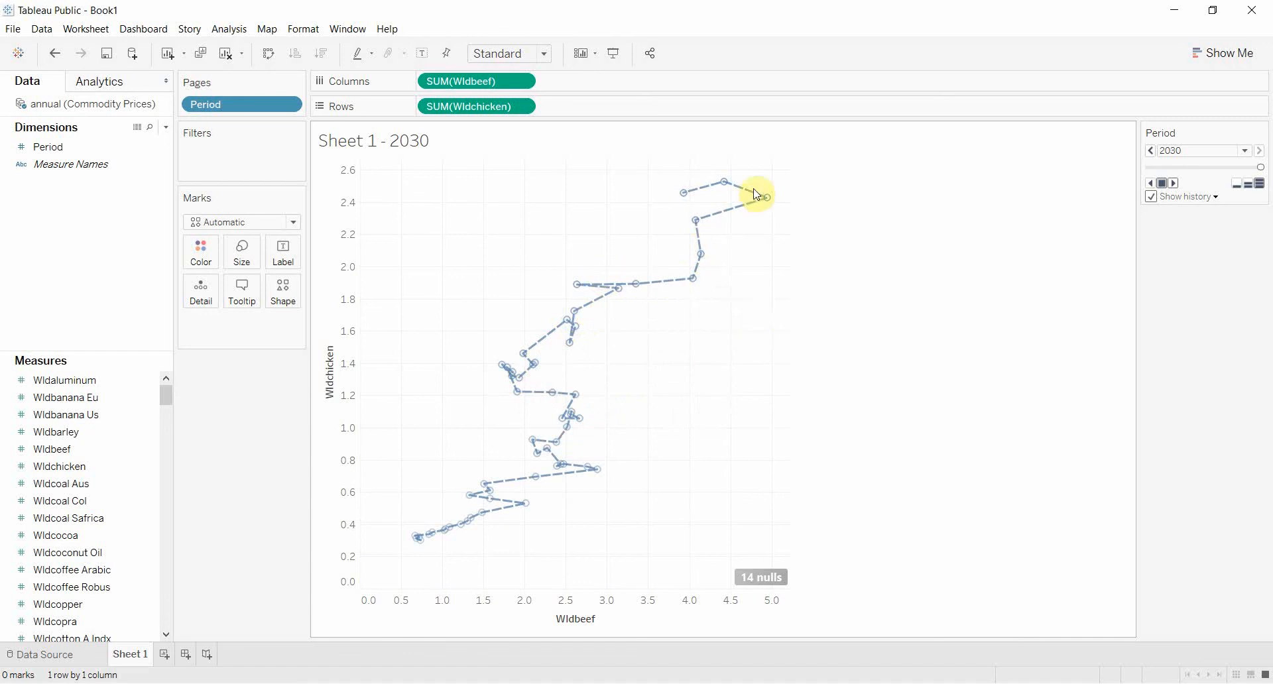
mouse_move(684, 197)
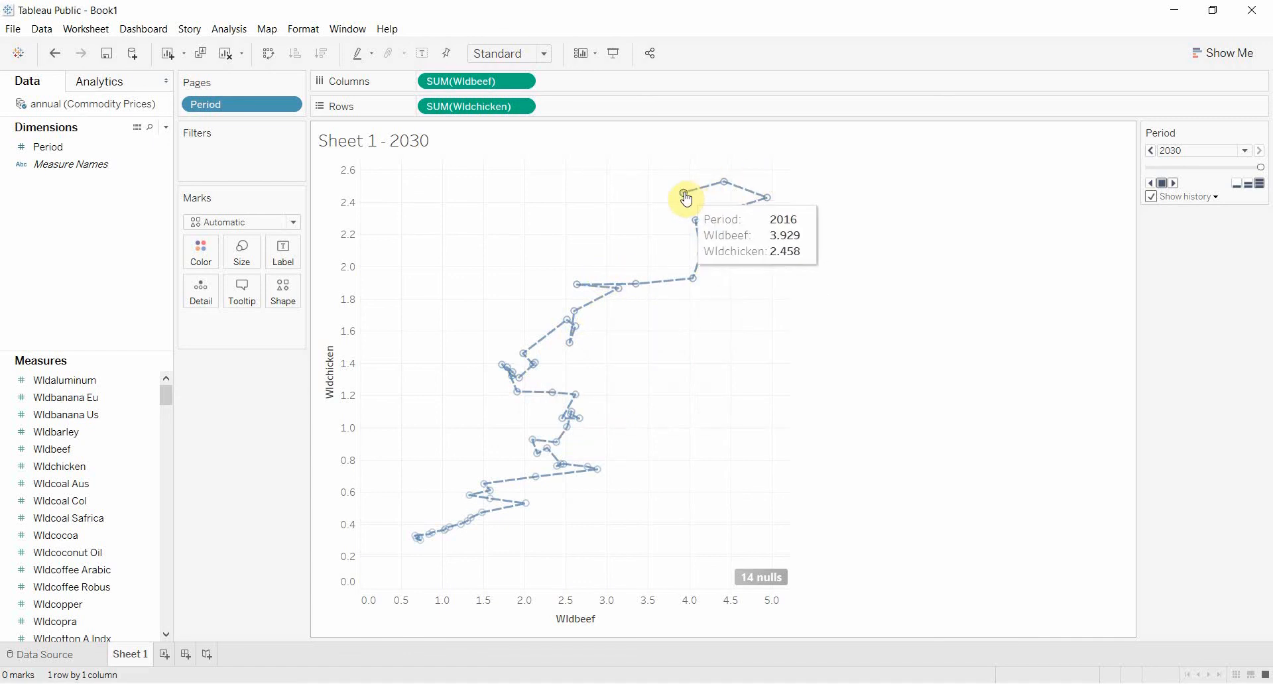